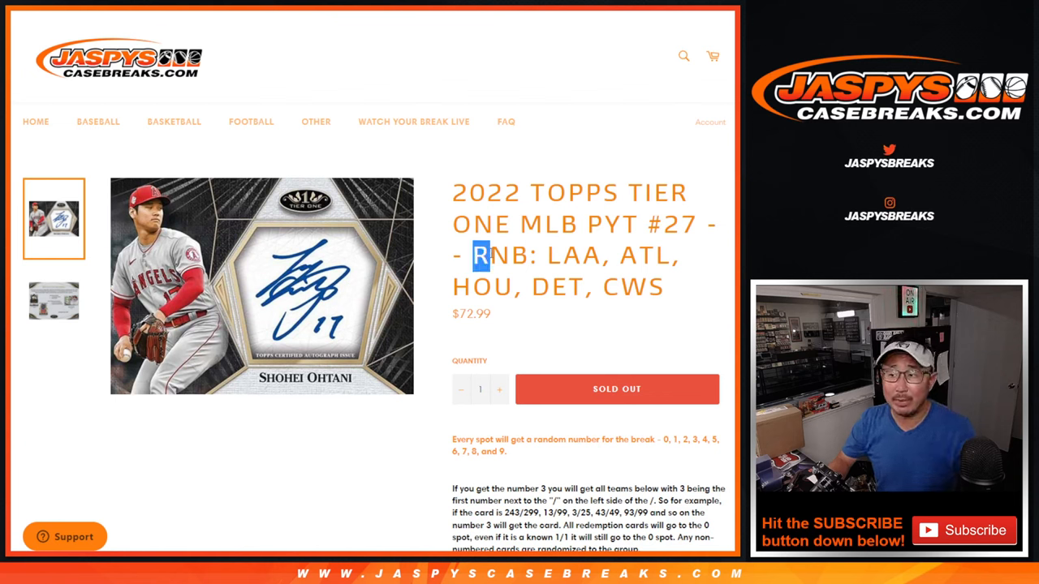
Step: Highlight the break's random-number rules paragraph and review the two-dice Random.org roll of four and six
double_click(500, 255)
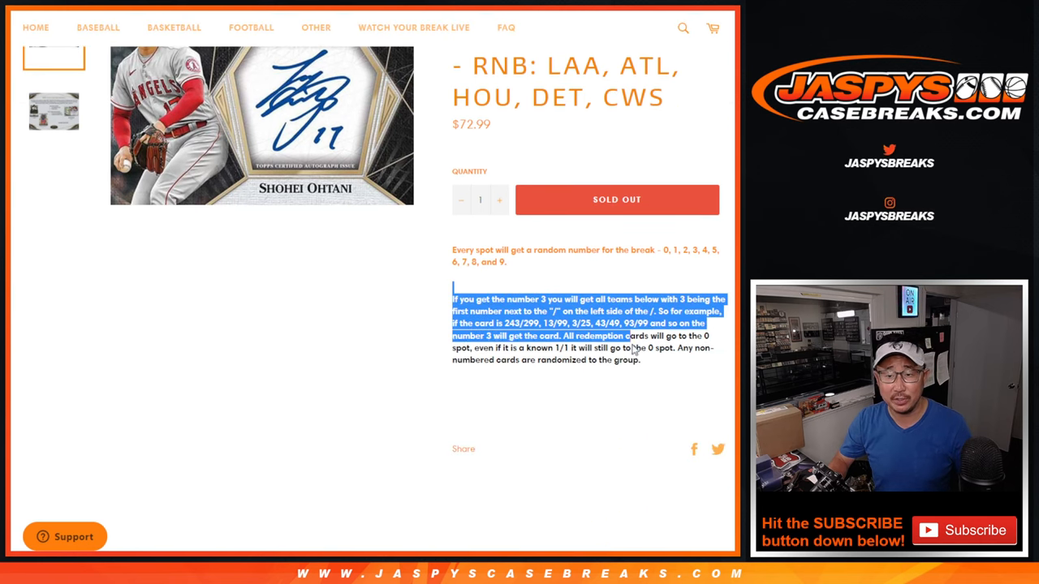
scroll("up", 3)
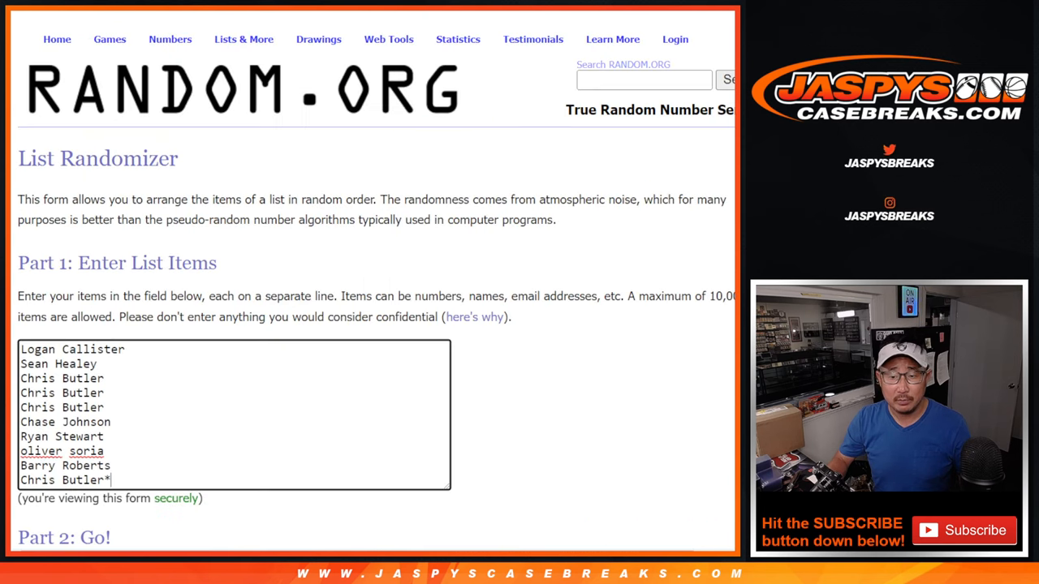
scroll("down", 3)
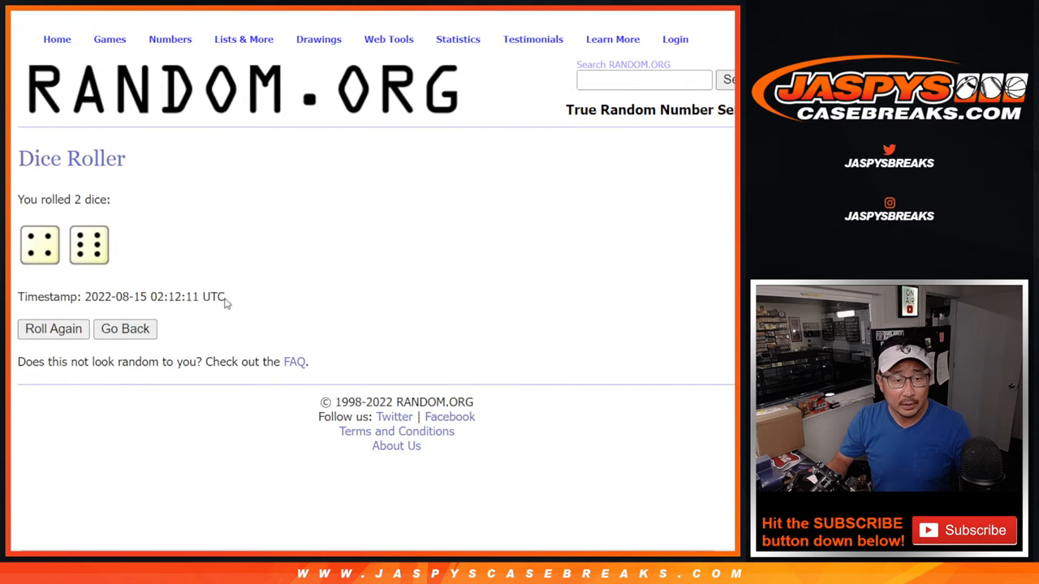
Step: Return to the dice form and roll two dice again, landing three and five
double_click(176, 296)
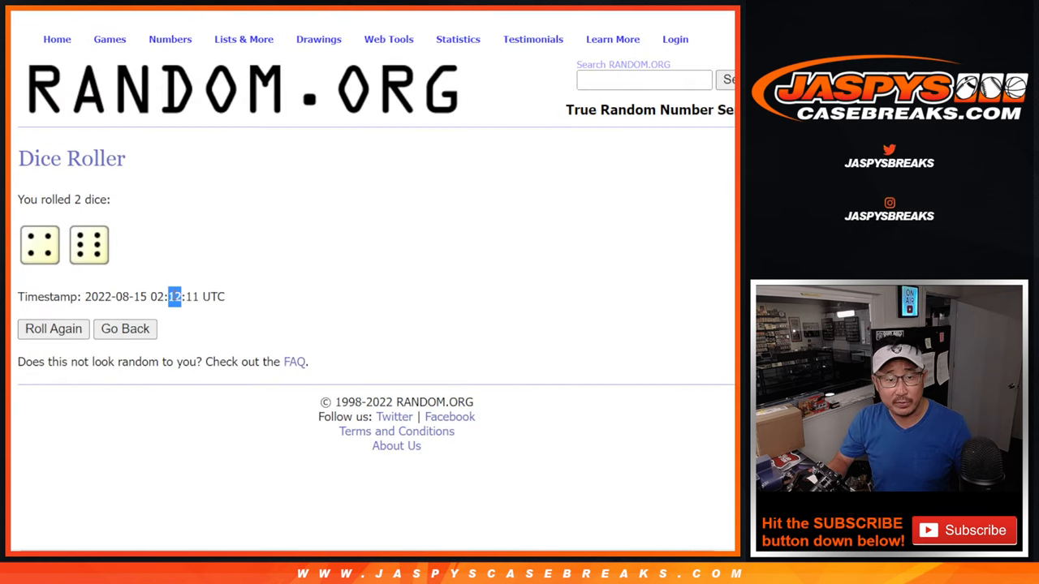
left_click(123, 328)
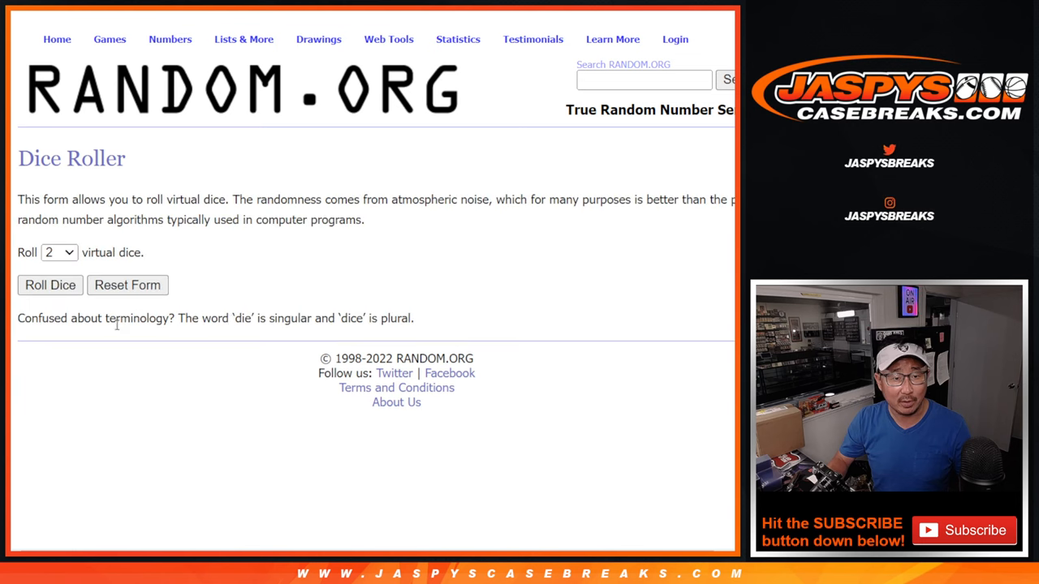
left_click(48, 286)
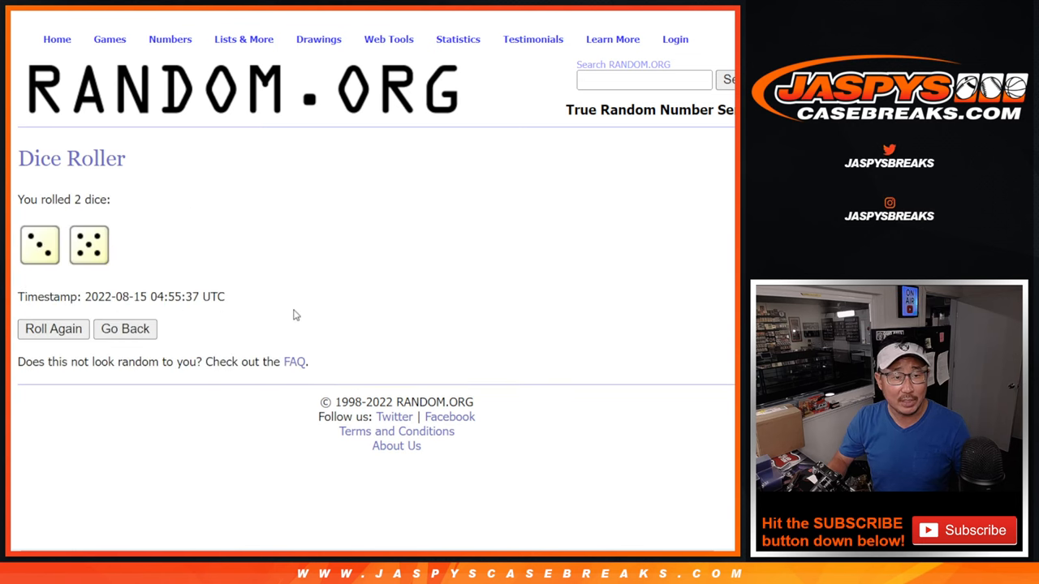
double_click(175, 296)
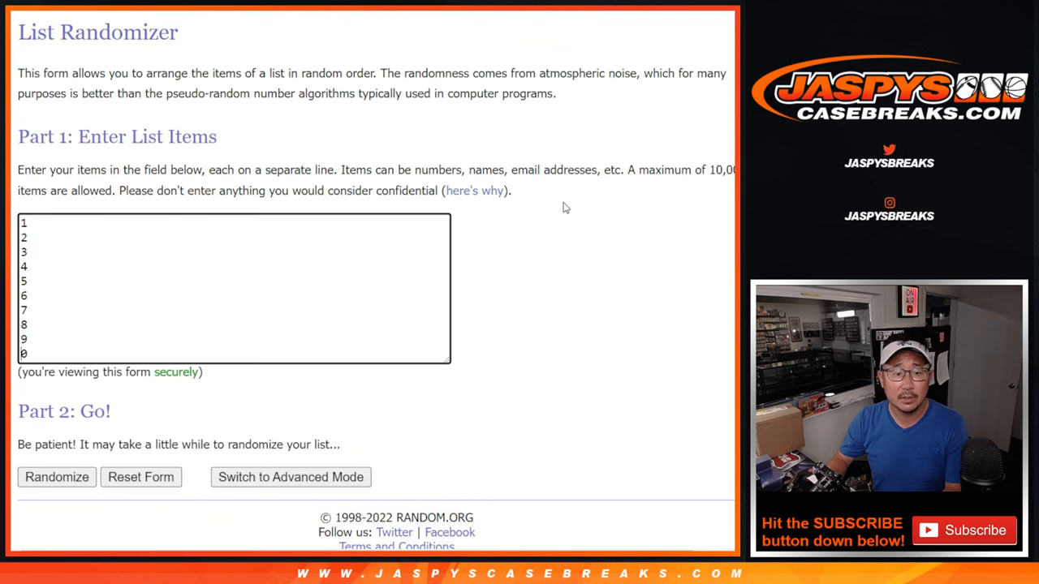
scroll("down", 3)
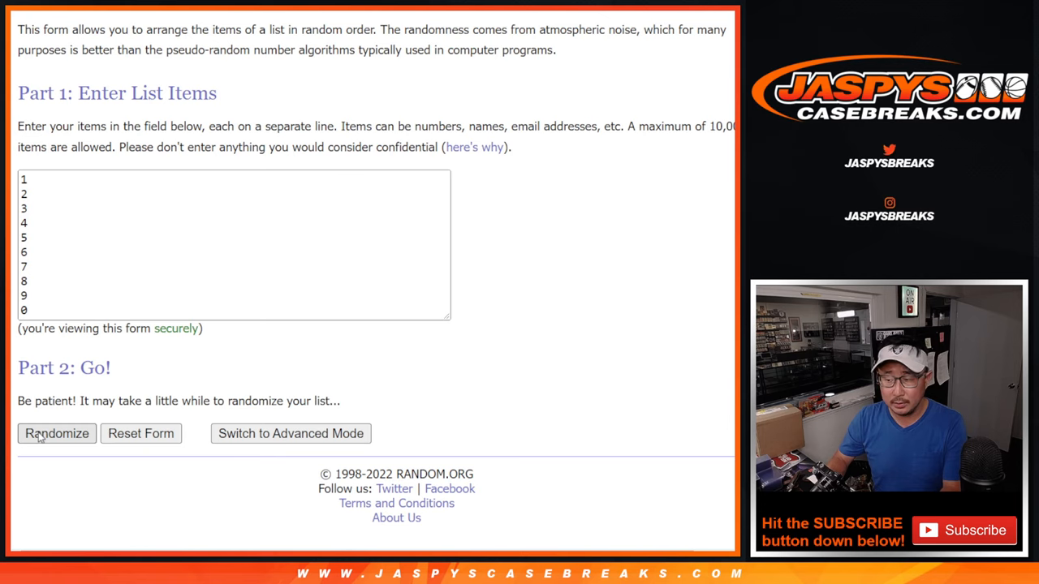
left_click(56, 432)
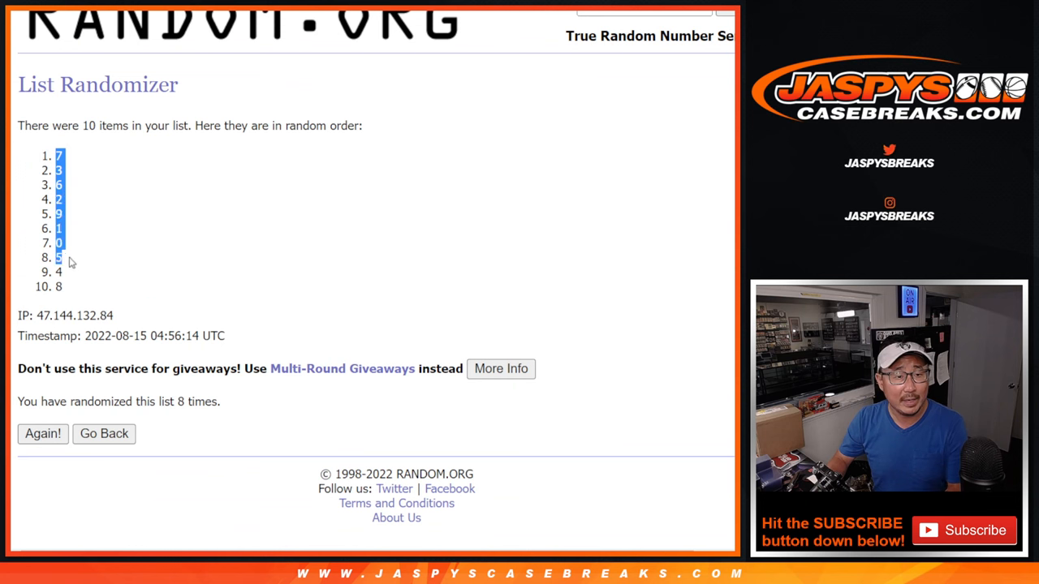
left_click_drag(59, 256, 59, 286)
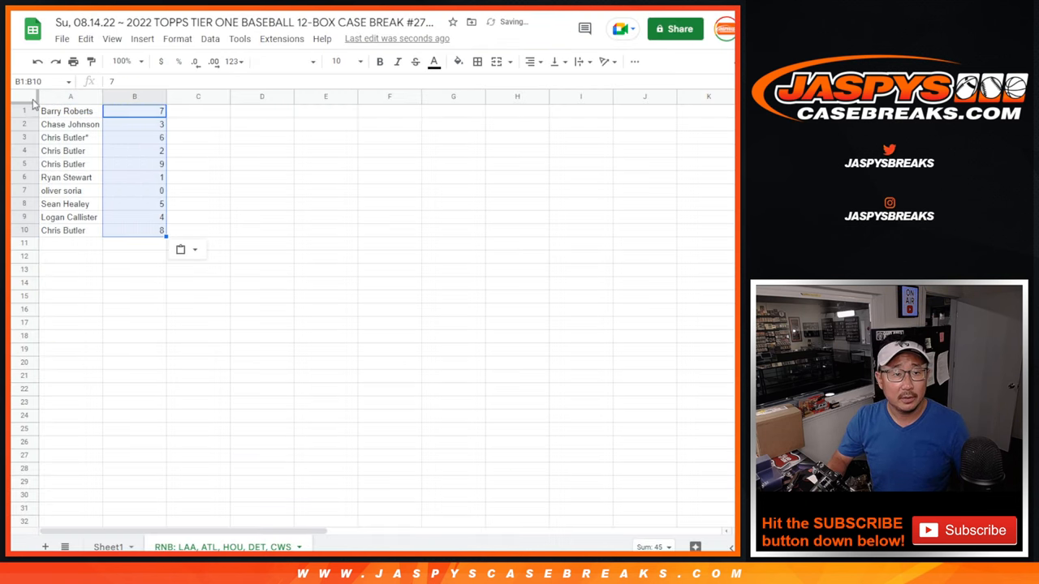
Step: Select the whole sheet, zoom to 150%, and check rows 2, 9 and 10 of the name list
left_click(67, 110)
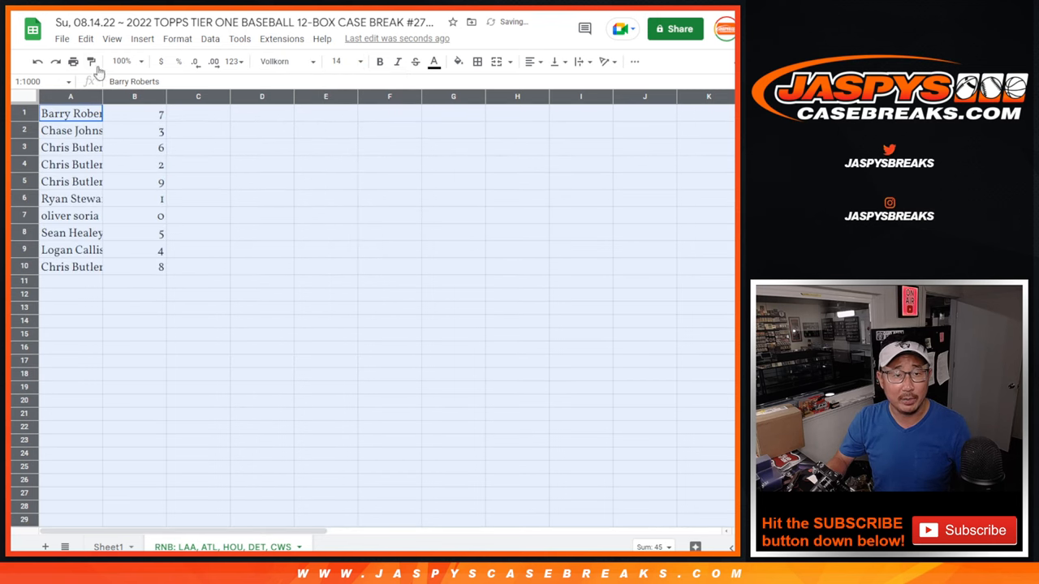
left_click(122, 62)
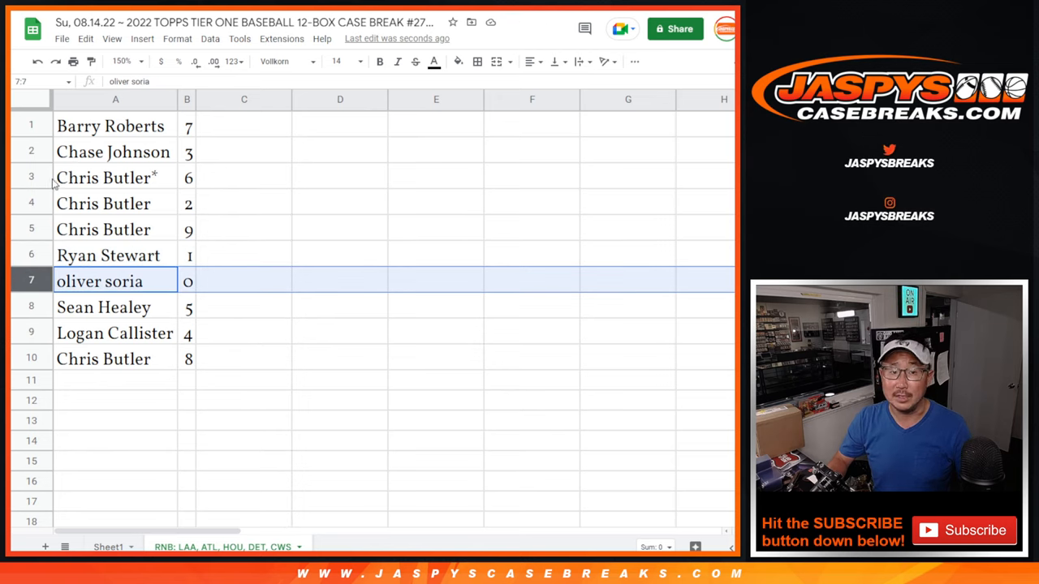
left_click(113, 153)
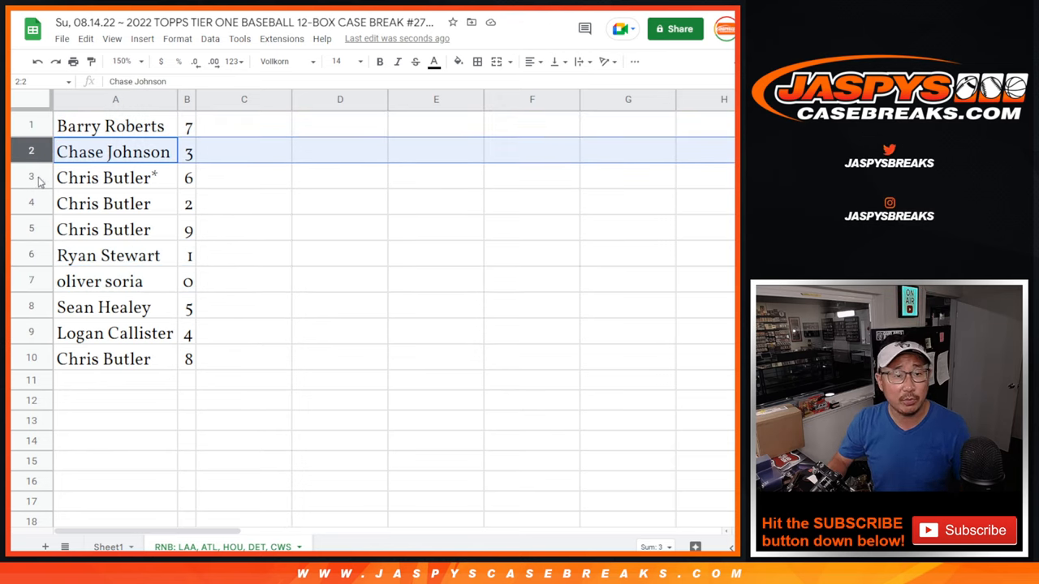
left_click(107, 255)
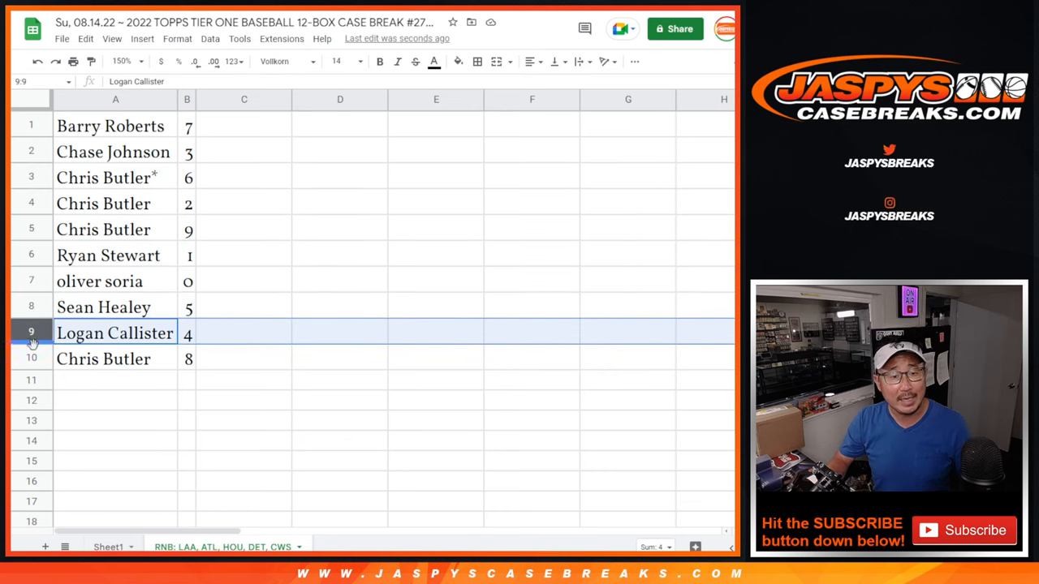
left_click(115, 359)
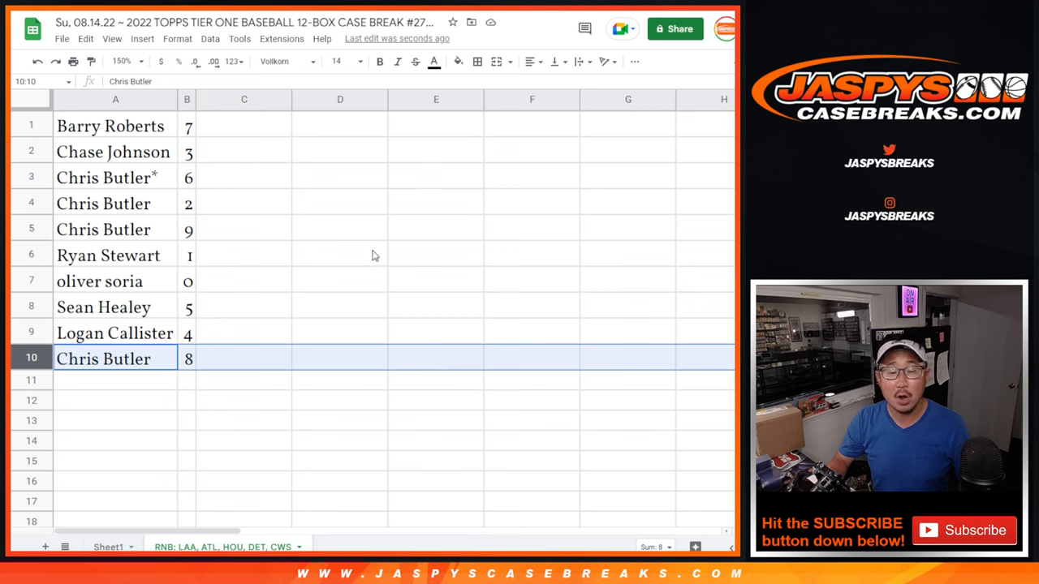
Step: Sort the sheet A to Z by column B so the names run in 0-through-9 order
right_click(187, 99)
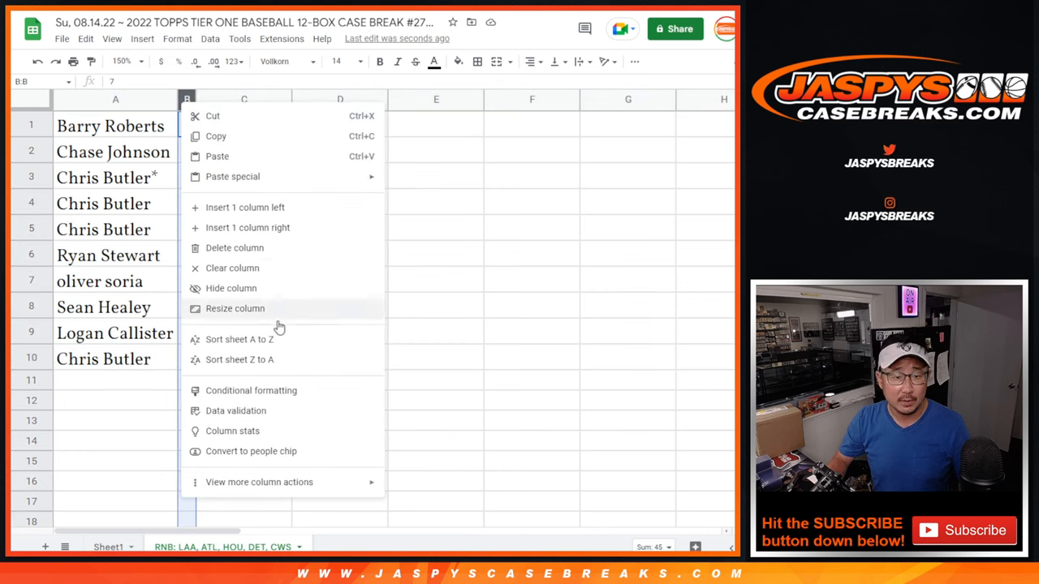
left_click(250, 339)
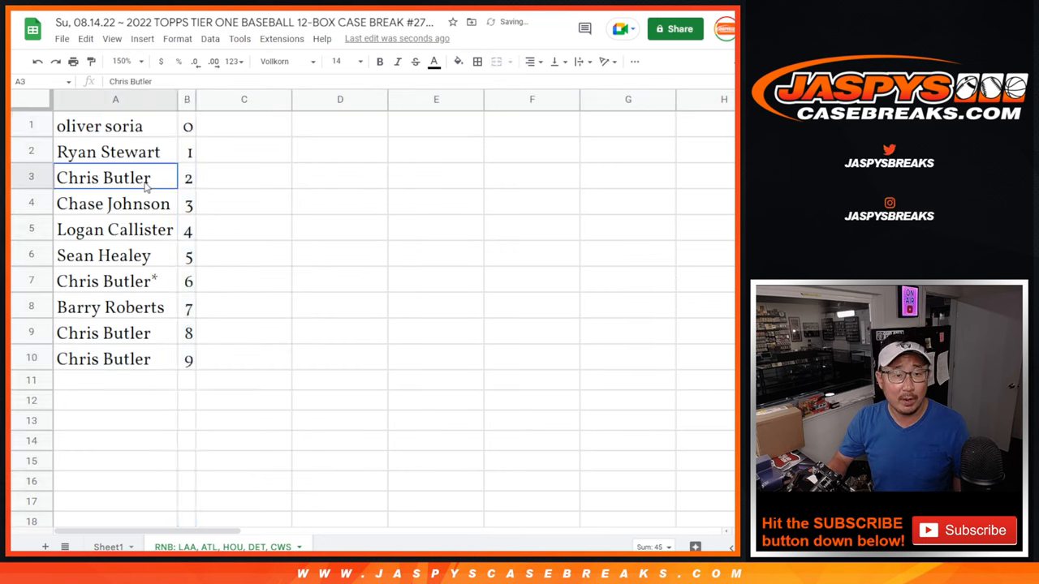
left_click(532, 62)
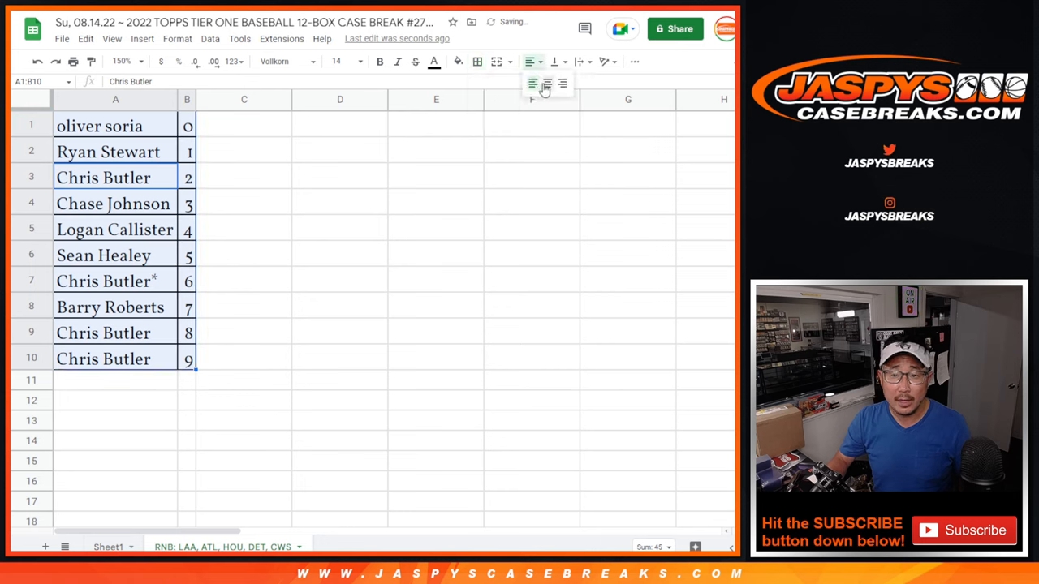